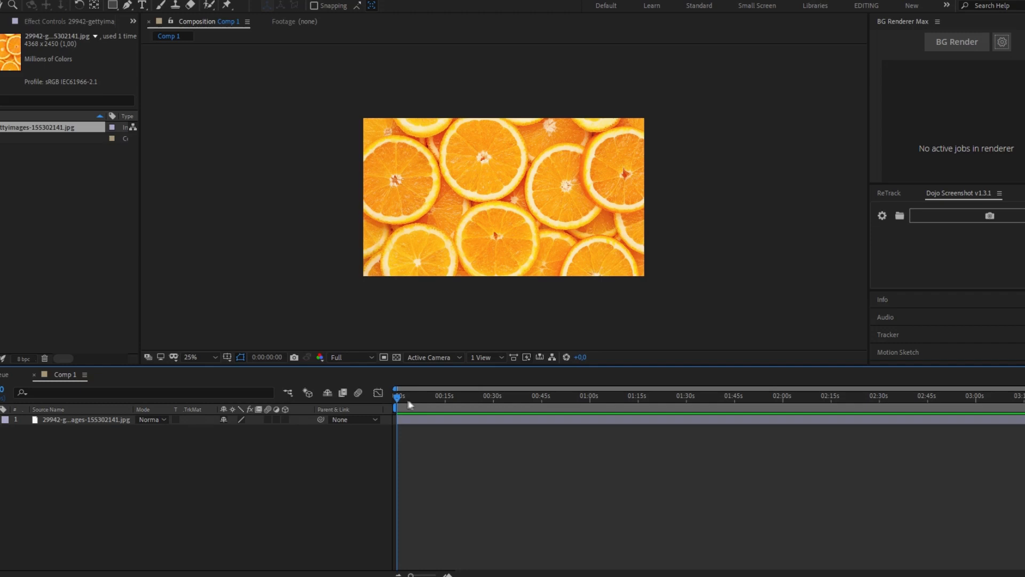
mouse_move(423, 399)
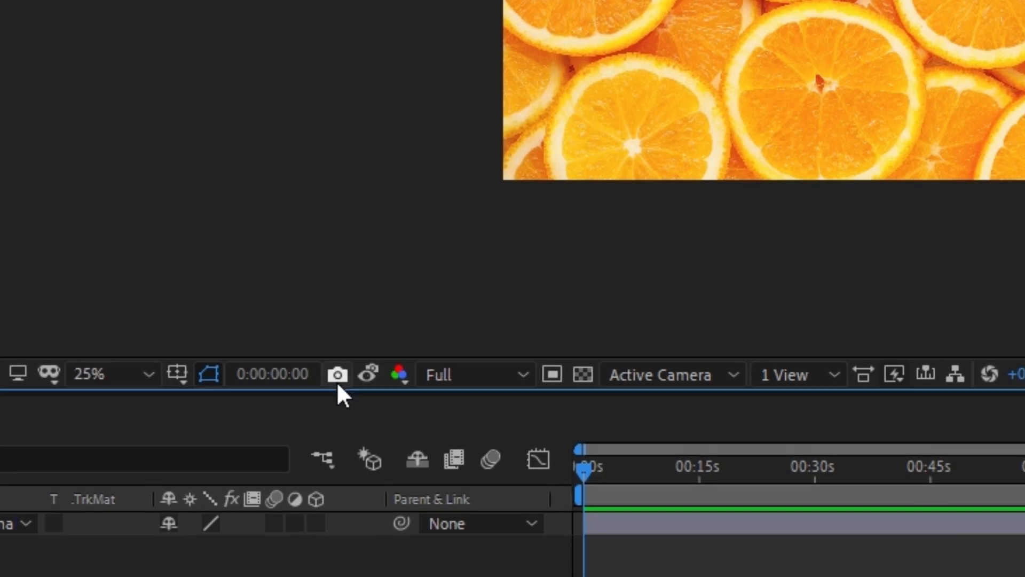
mouse_move(368, 374)
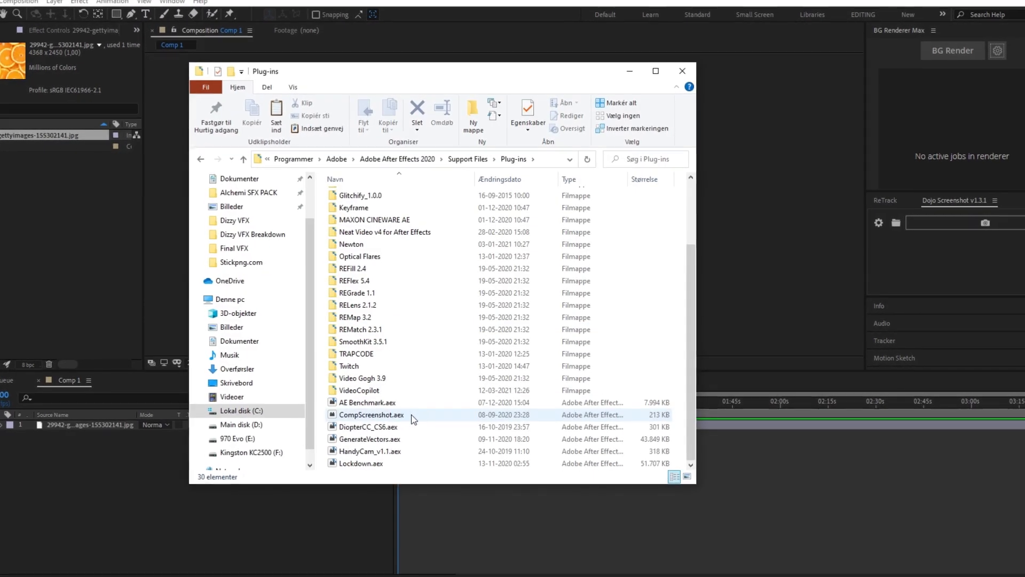
- Locate CompScreenshot.aex in the After Effects 2020 Support Files Plug-ins folder
left_click(371, 414)
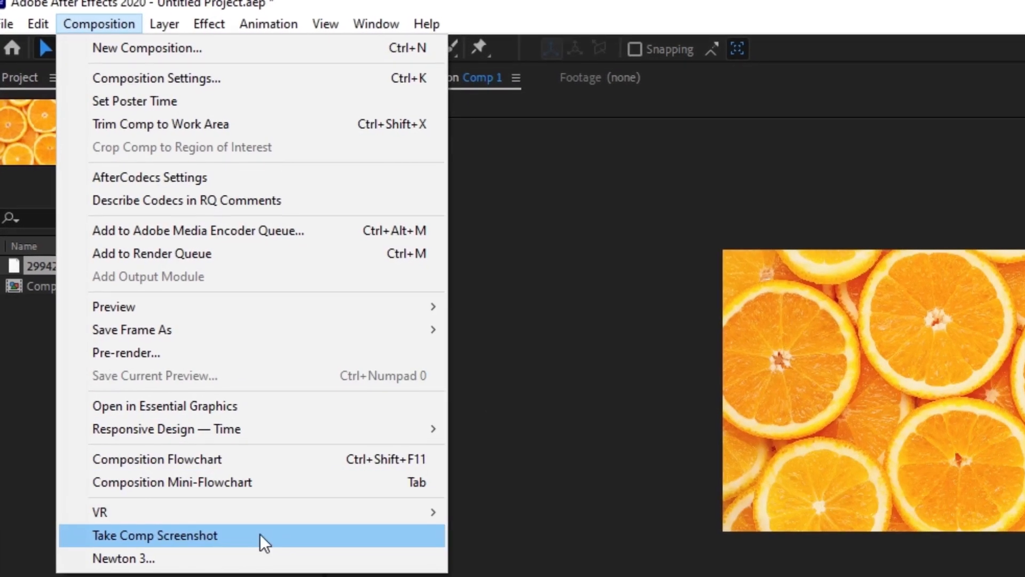
- Run Take Comp Screenshot from the Composition menu on the orange-slices frame
left_click(154, 535)
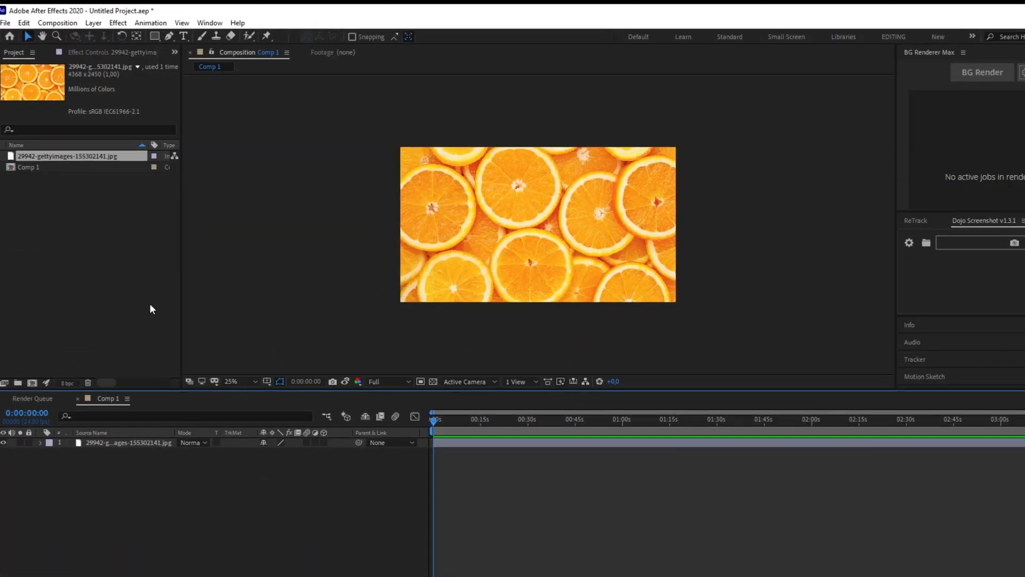